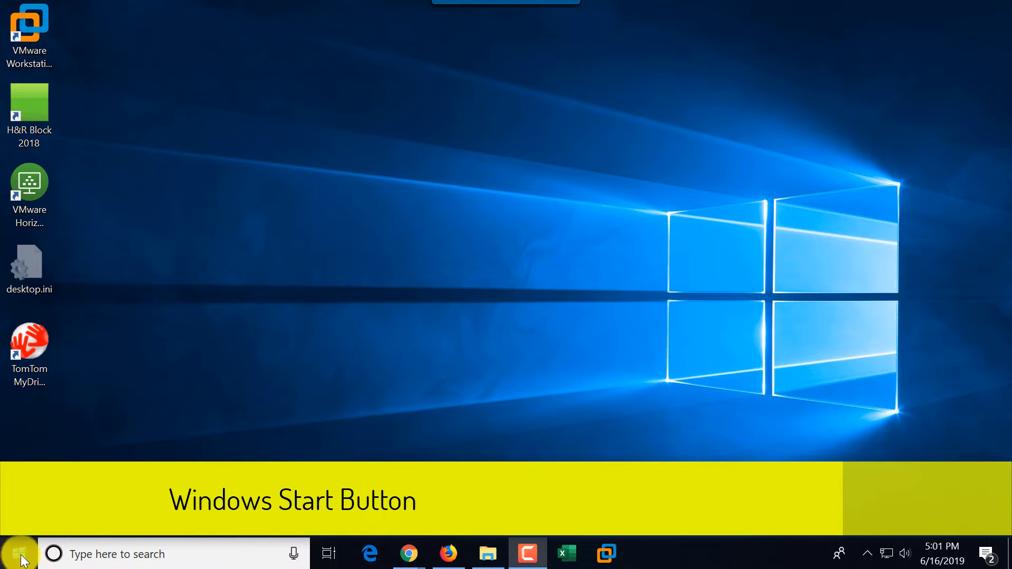
Step: Bring up the Start menu and scroll down the alphabetical app list
left_click(13, 554)
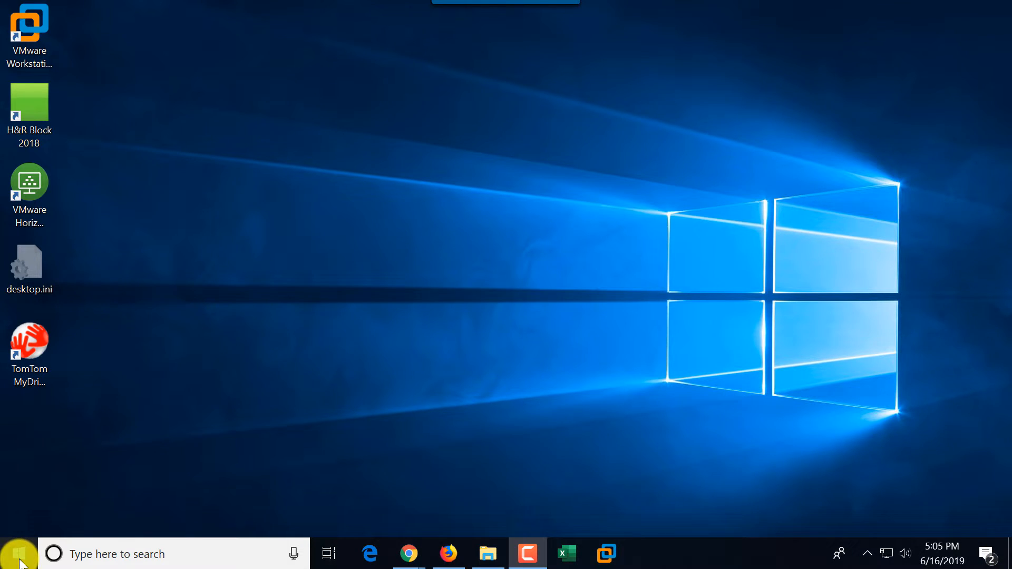
left_click(19, 553)
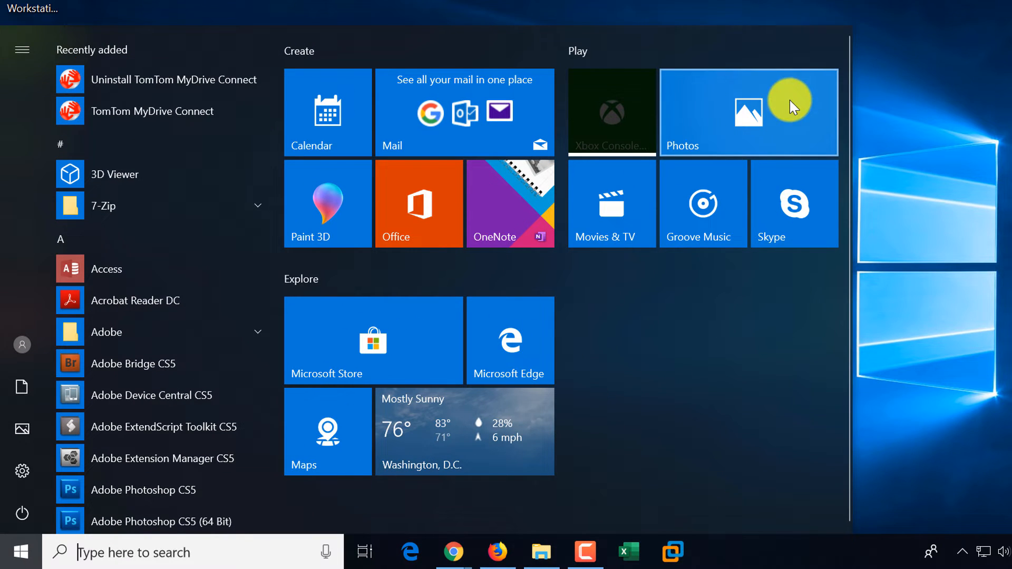
mouse_move(851, 485)
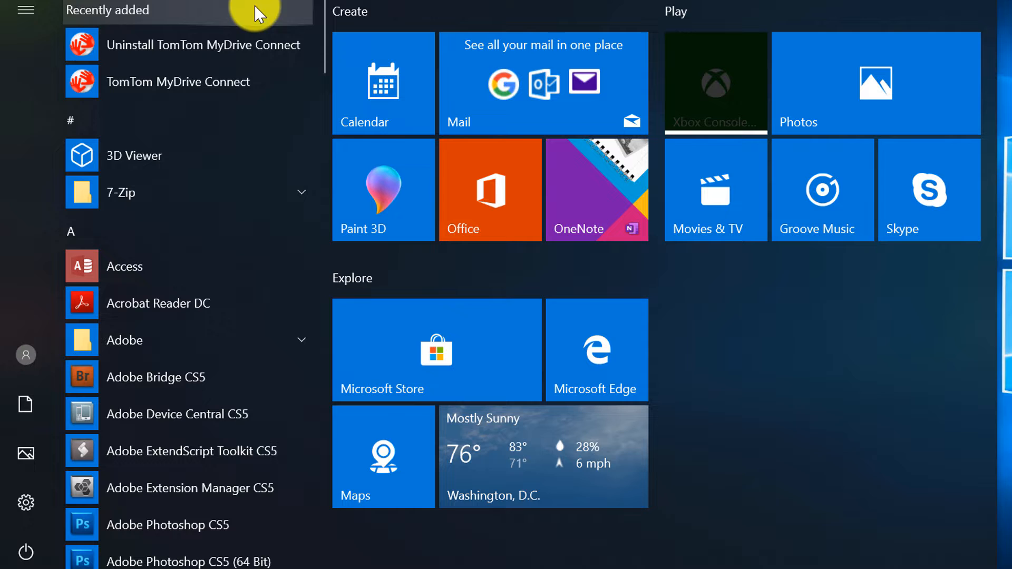
mouse_move(70, 194)
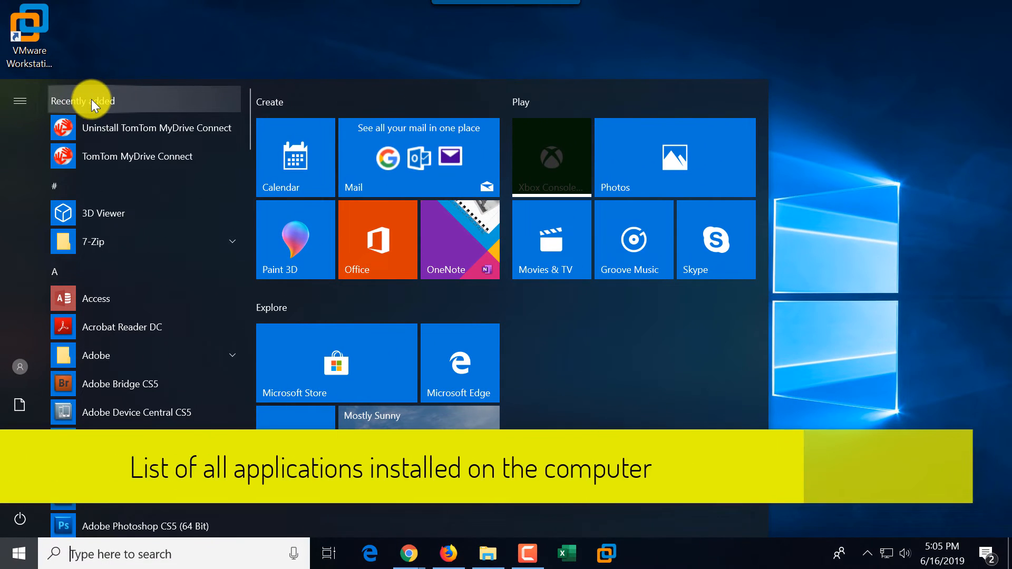
mouse_move(81, 199)
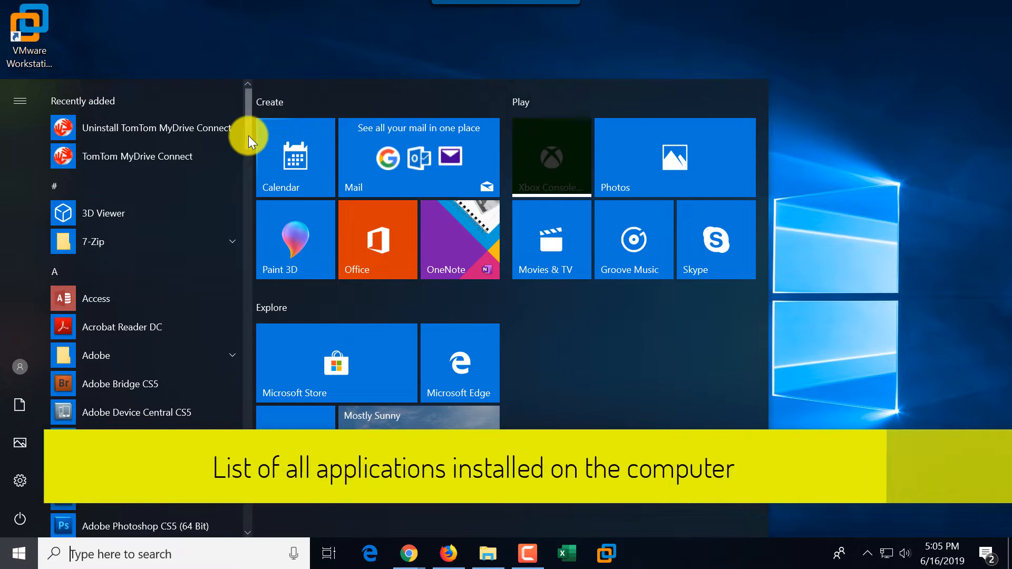
scroll("down", 3)
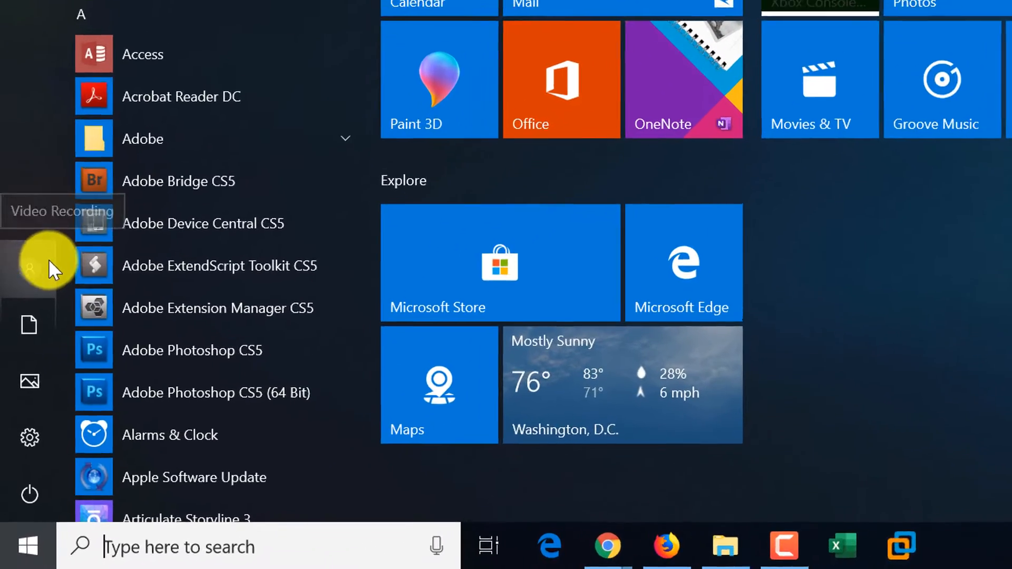
Step: Scroll further so the account, Documents, Pictures, Settings and Power shortcuts show their labels
scroll("down", 3)
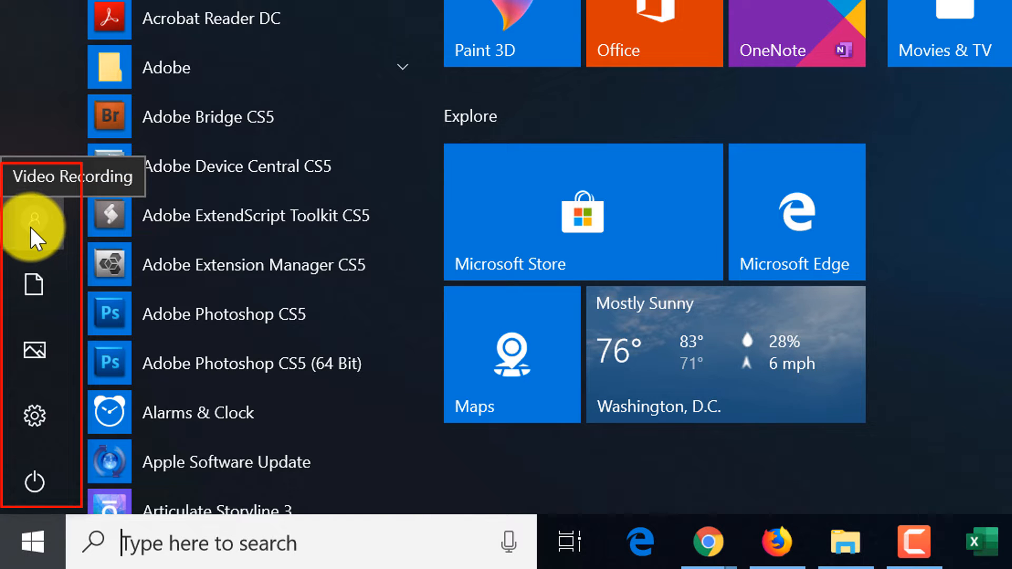
mouse_move(29, 232)
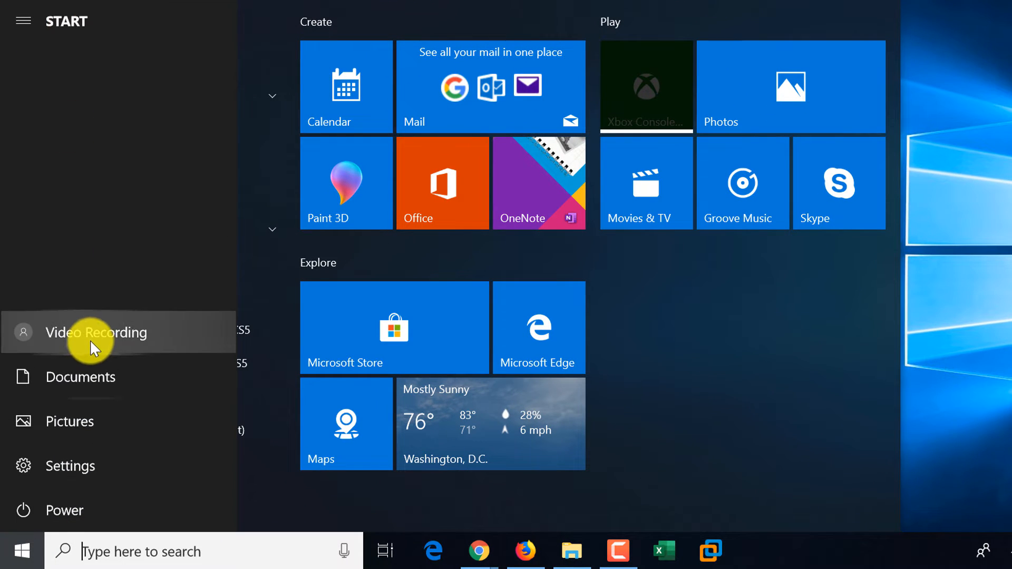
mouse_move(97, 339)
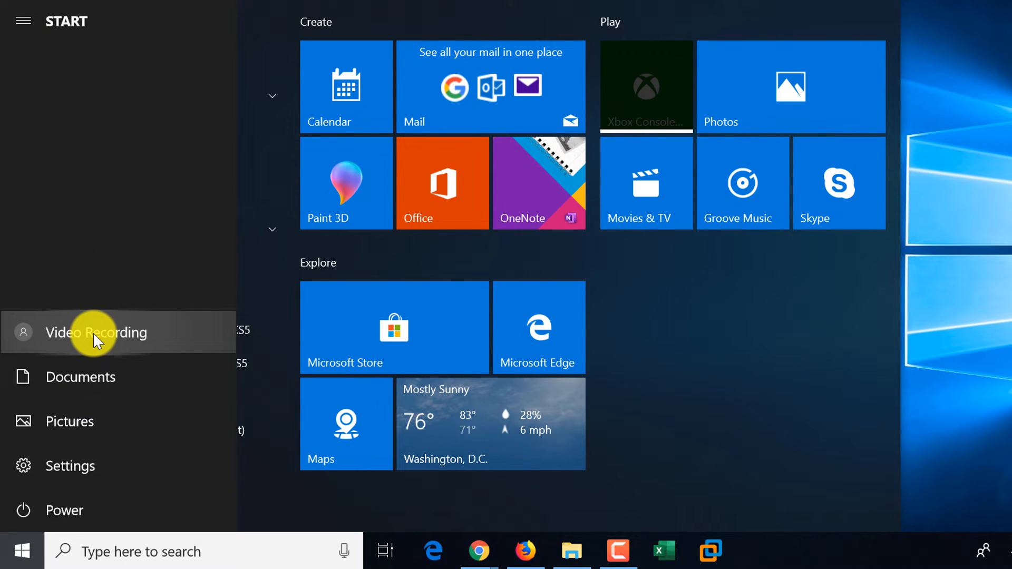
mouse_move(88, 384)
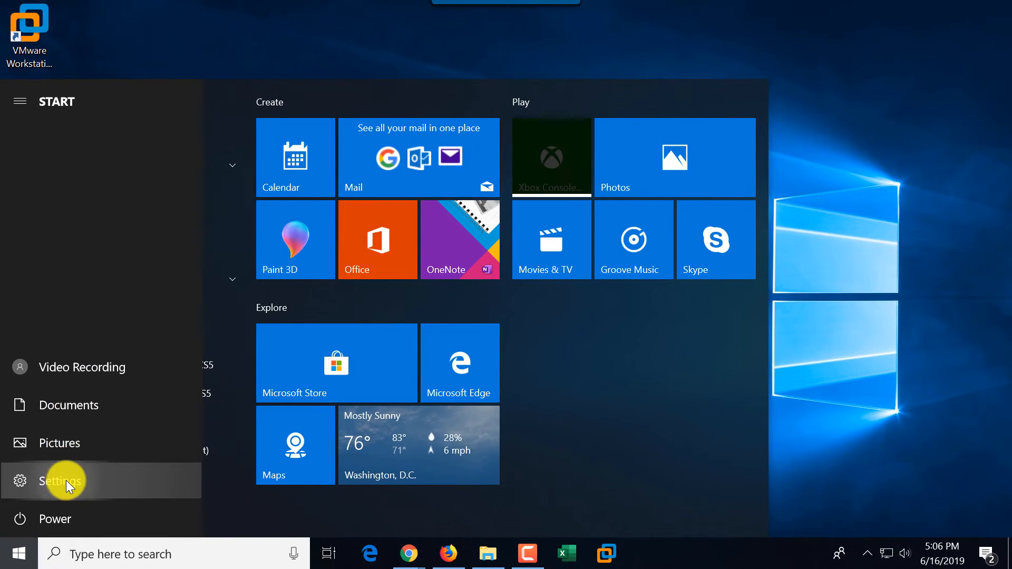
Step: Launch Windows Settings, then bring up the Sleep, Shut down and Restart power choices
left_click(63, 481)
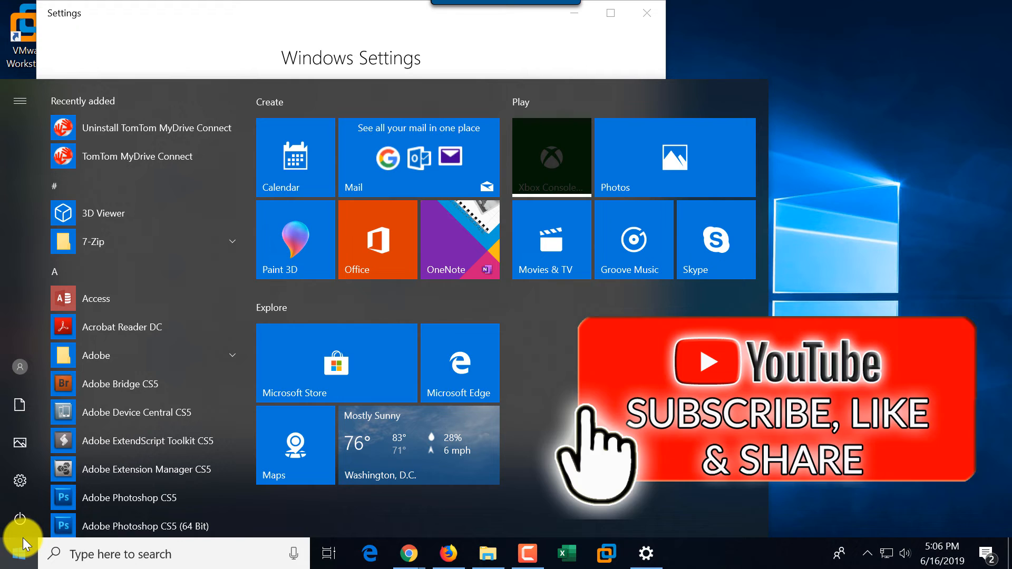
left_click(19, 520)
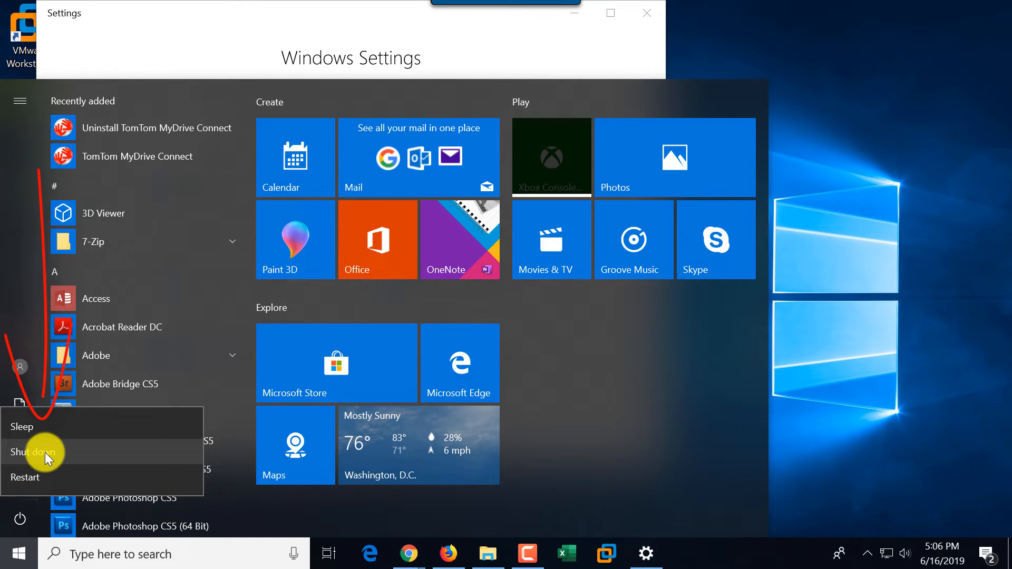
mouse_move(28, 478)
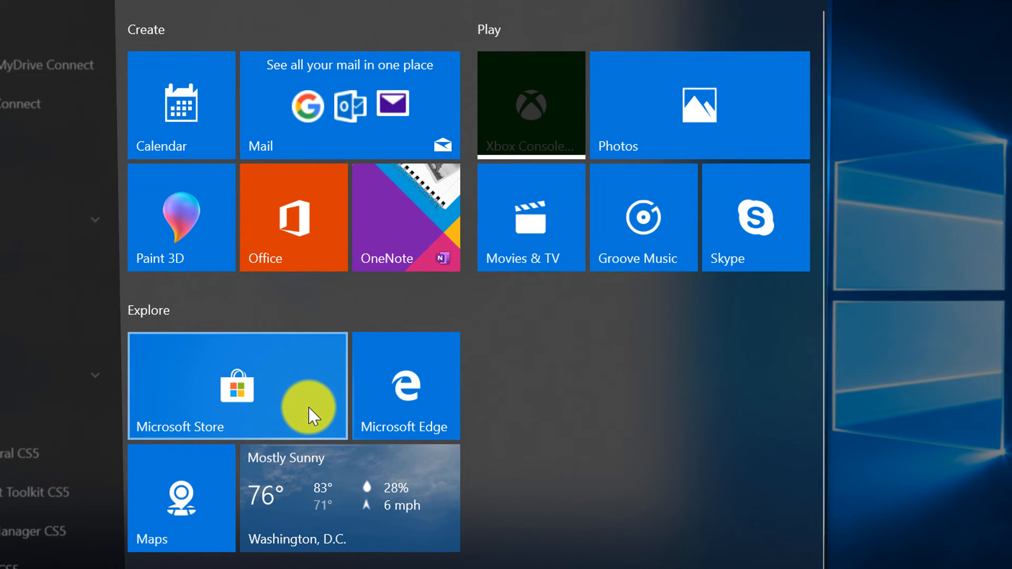
mouse_move(210, 332)
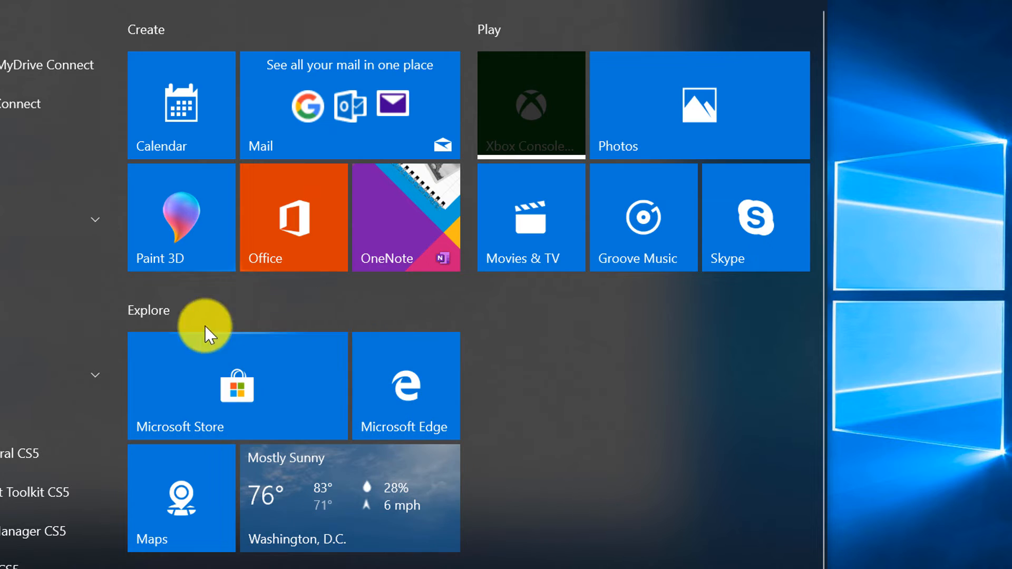
mouse_move(194, 536)
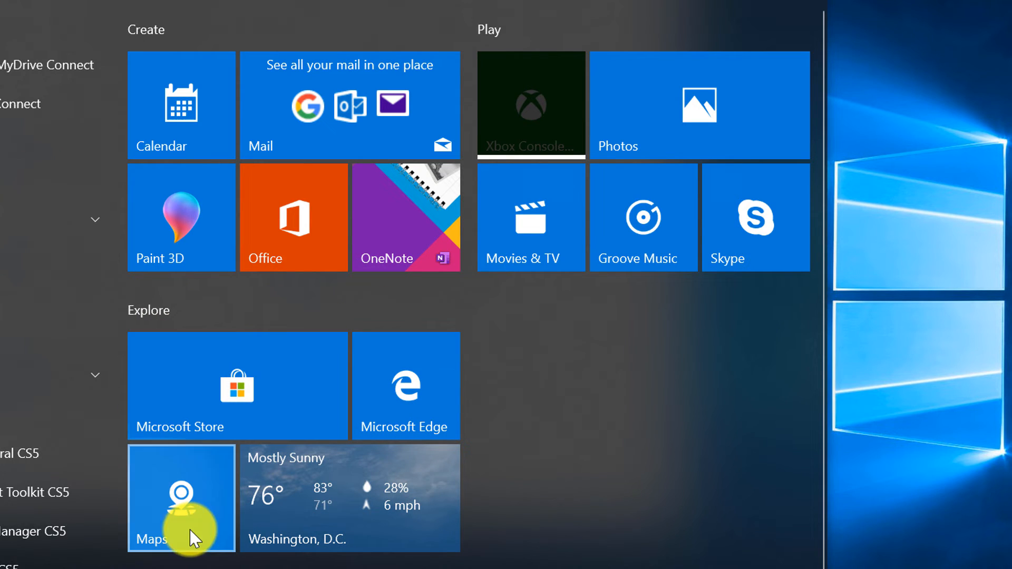
mouse_move(315, 412)
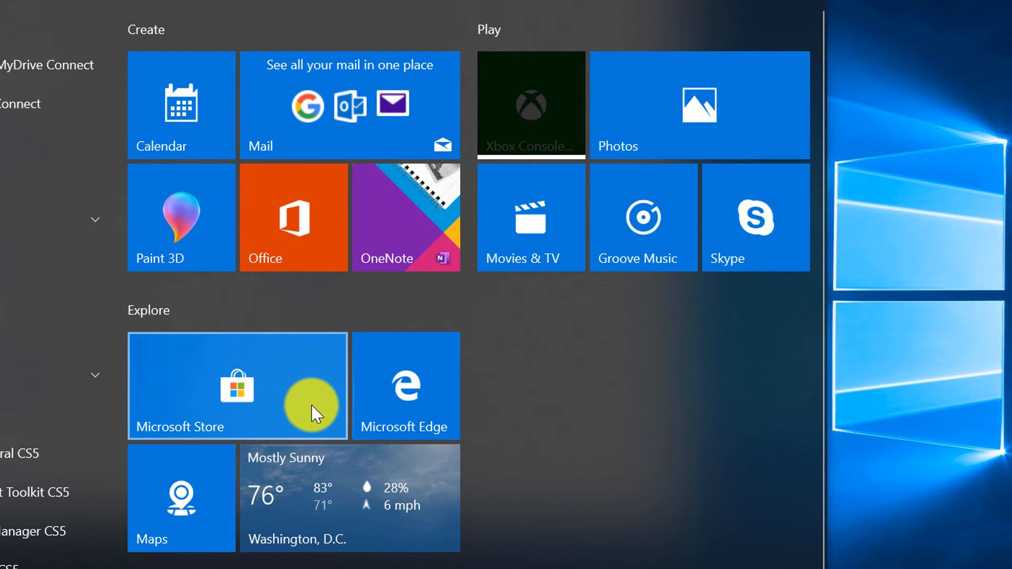